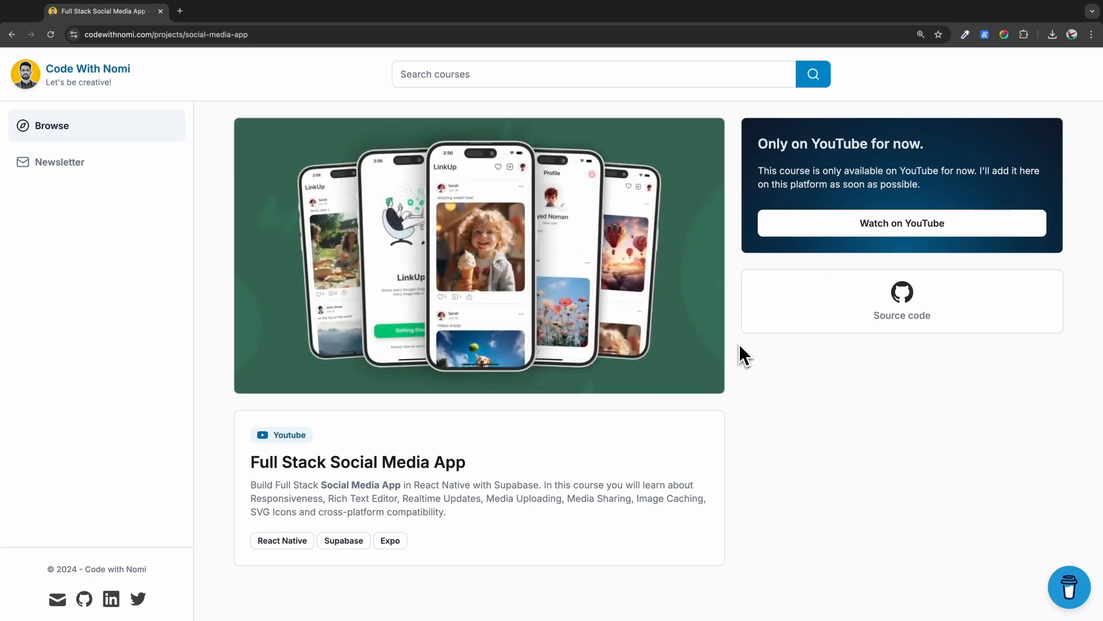
Open the Ecommerce App UI project page and scroll through the project grid.
{"action": "left_click", "coordinate": [12, 34]}
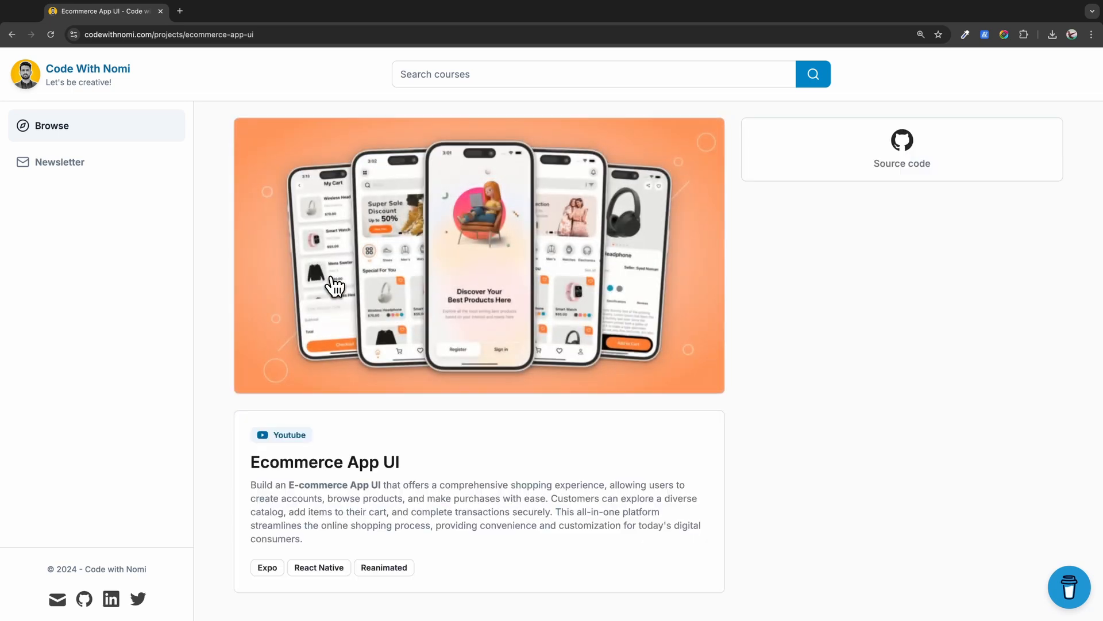
{"action": "mouse_move", "coordinate": [479, 341]}
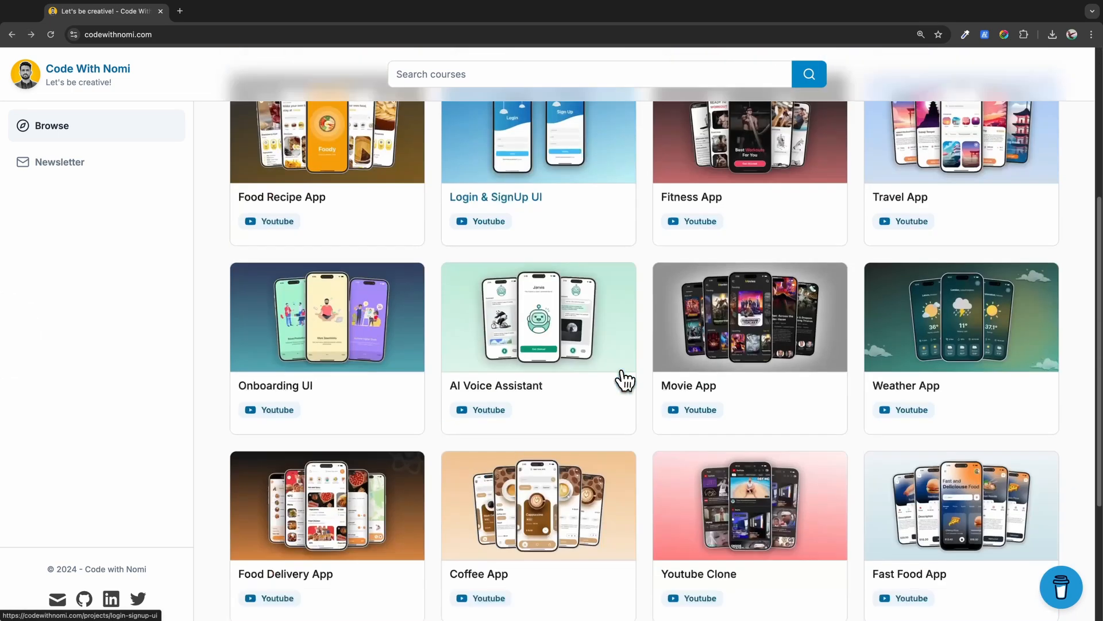
{"action": "scroll", "scroll_direction": "up", "scroll_amount": 3}
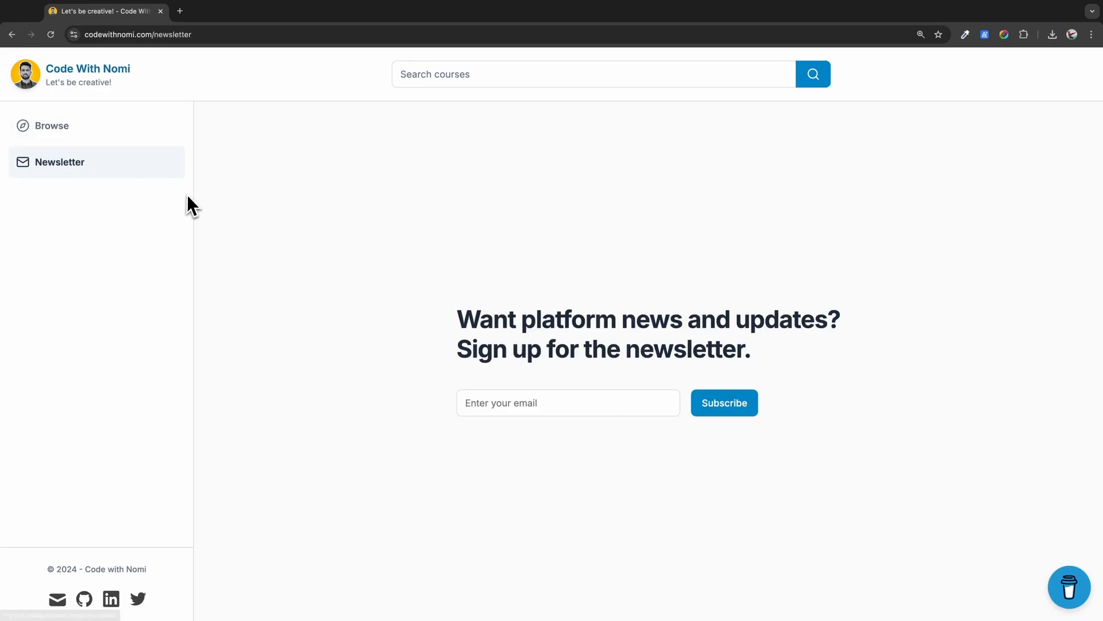
{"action": "mouse_move", "coordinate": [204, 204]}
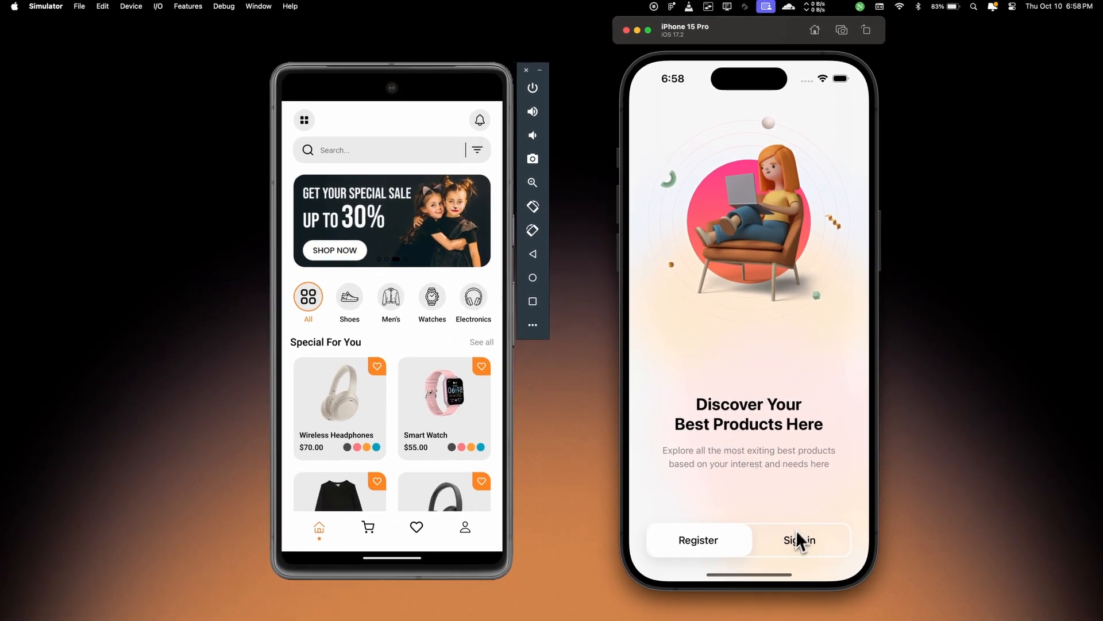
Show the Sign in and Register forms, return to Signin, then sign in.
{"action": "left_click", "coordinate": [798, 540]}
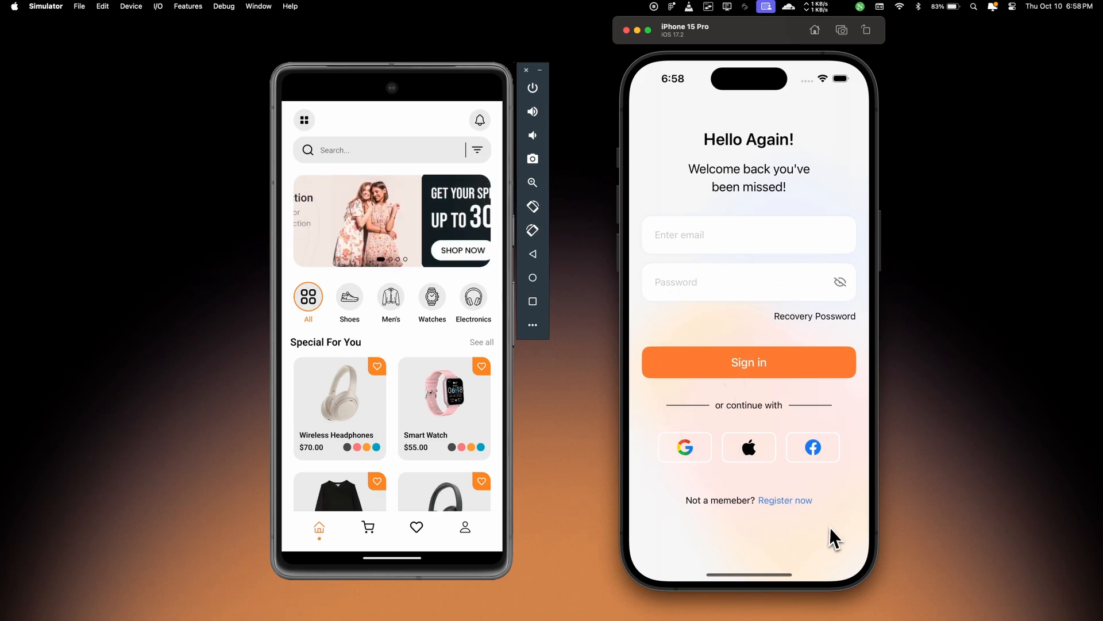
{"action": "left_click", "coordinate": [785, 499]}
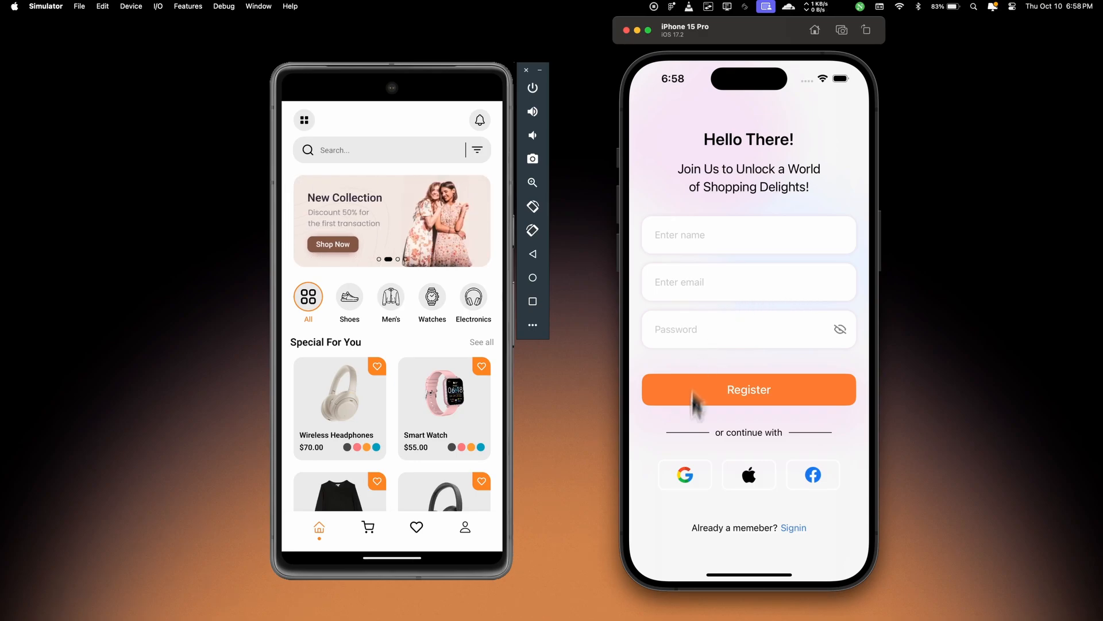
{"action": "left_click", "coordinate": [793, 527]}
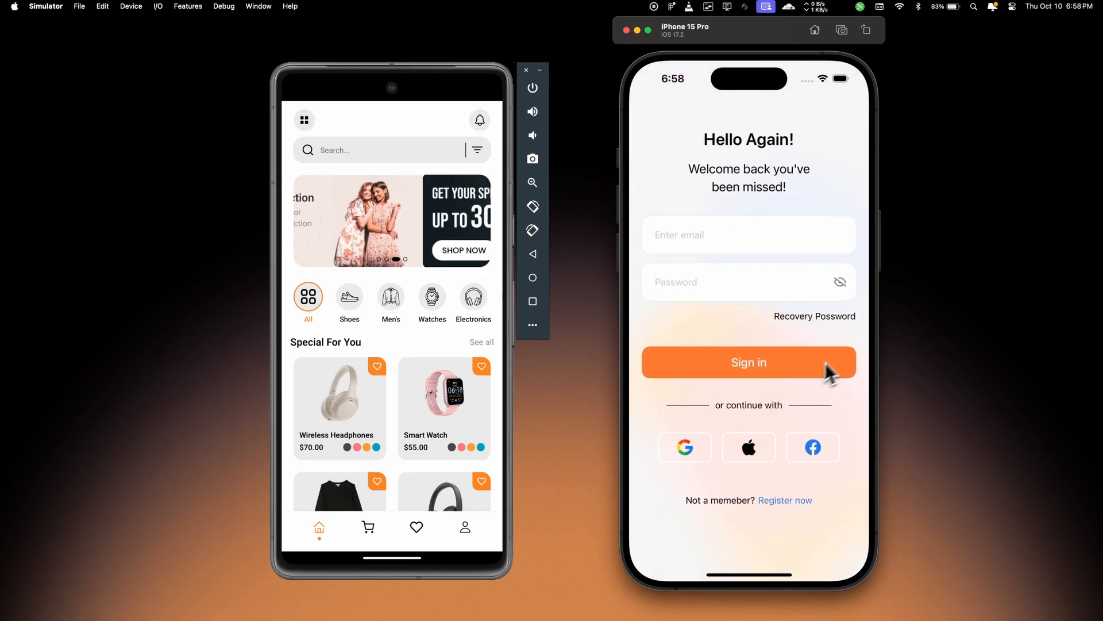
{"action": "left_click", "coordinate": [748, 362]}
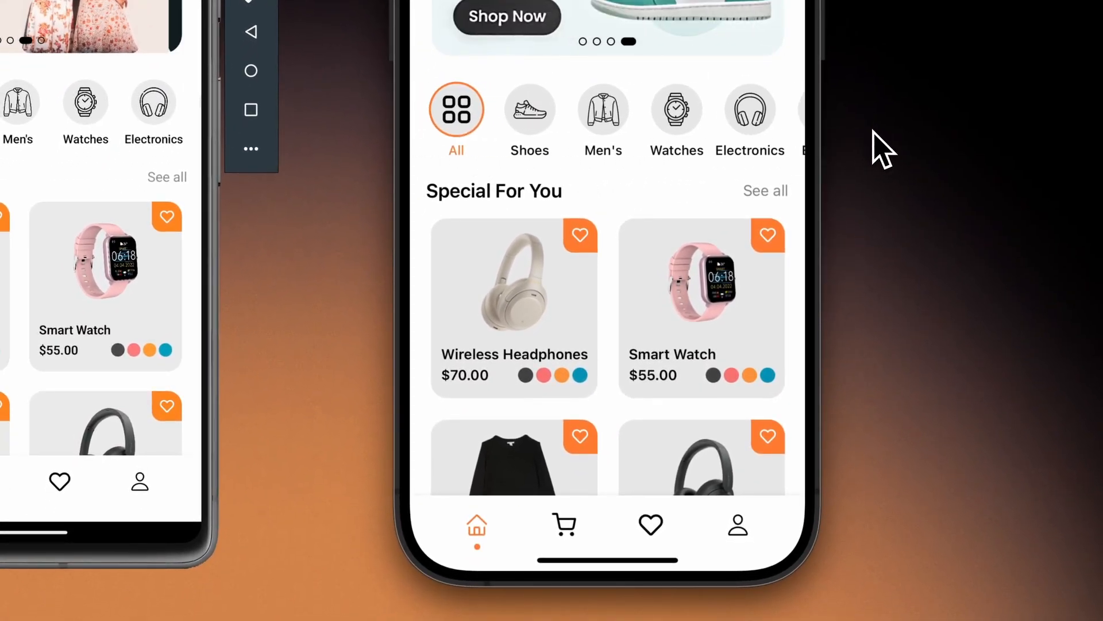
Filter by Shoes and another category, then open the Wireless Headphones details.
{"action": "left_click", "coordinate": [529, 109]}
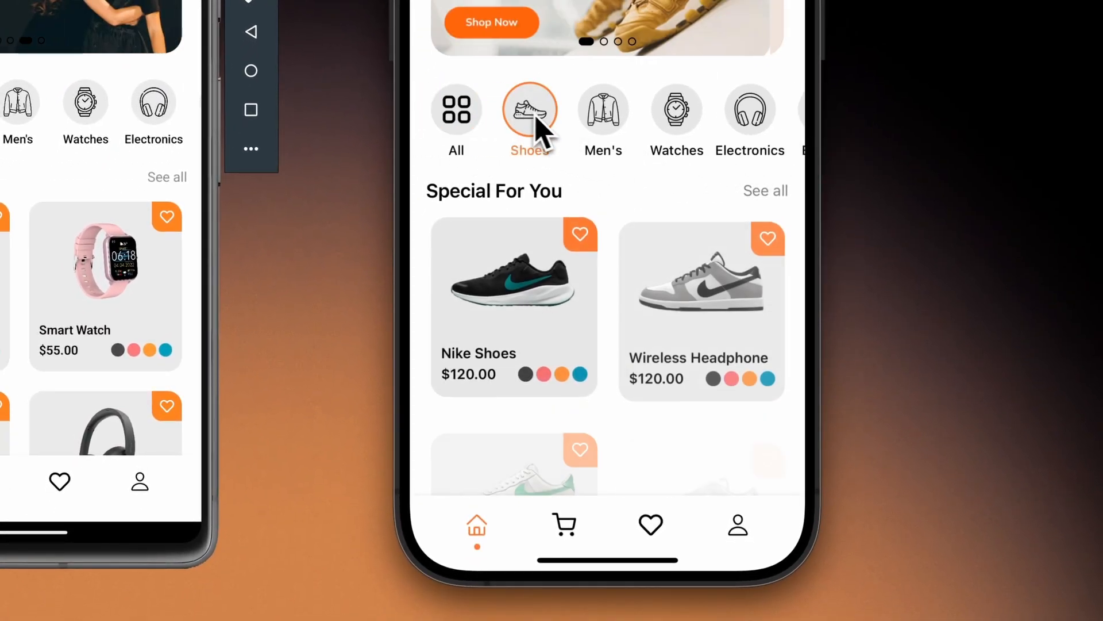
{"action": "left_click", "coordinate": [603, 109]}
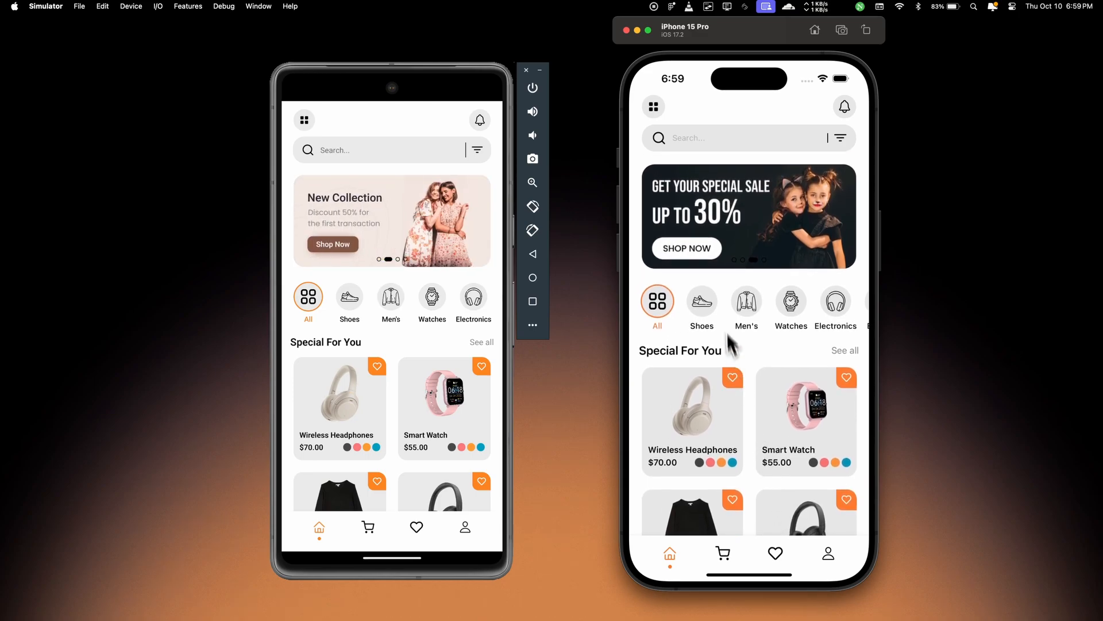
{"action": "left_click", "coordinate": [790, 301]}
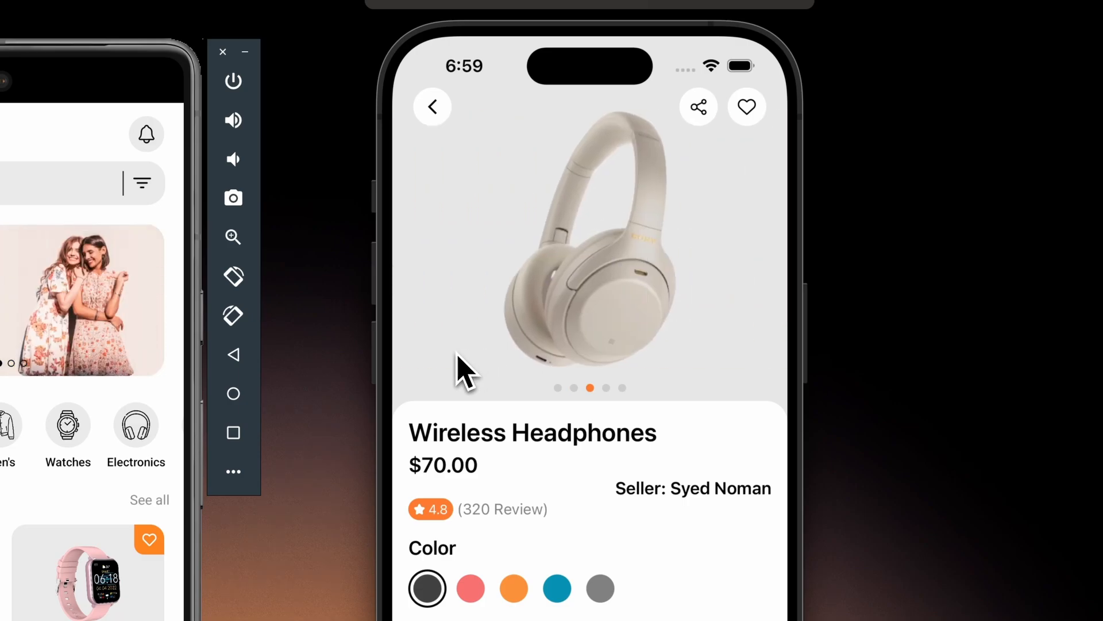
View the headphones' Specifications and Reviews, check My Cart, then return Home.
{"action": "scroll", "scroll_direction": "down", "scroll_amount": 3}
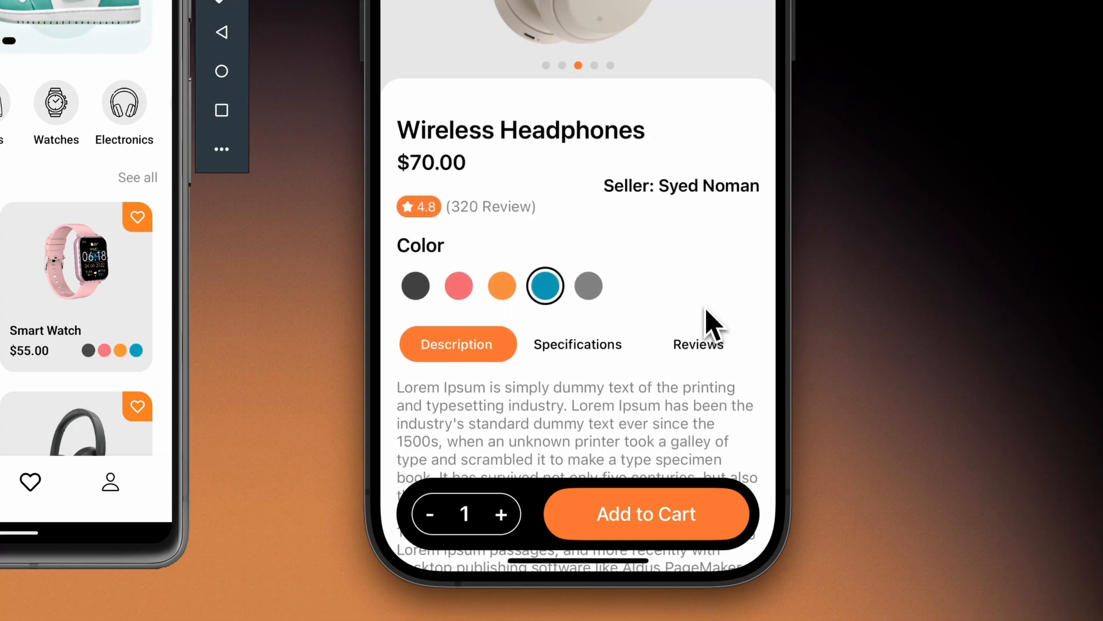
{"action": "left_click", "coordinate": [578, 344]}
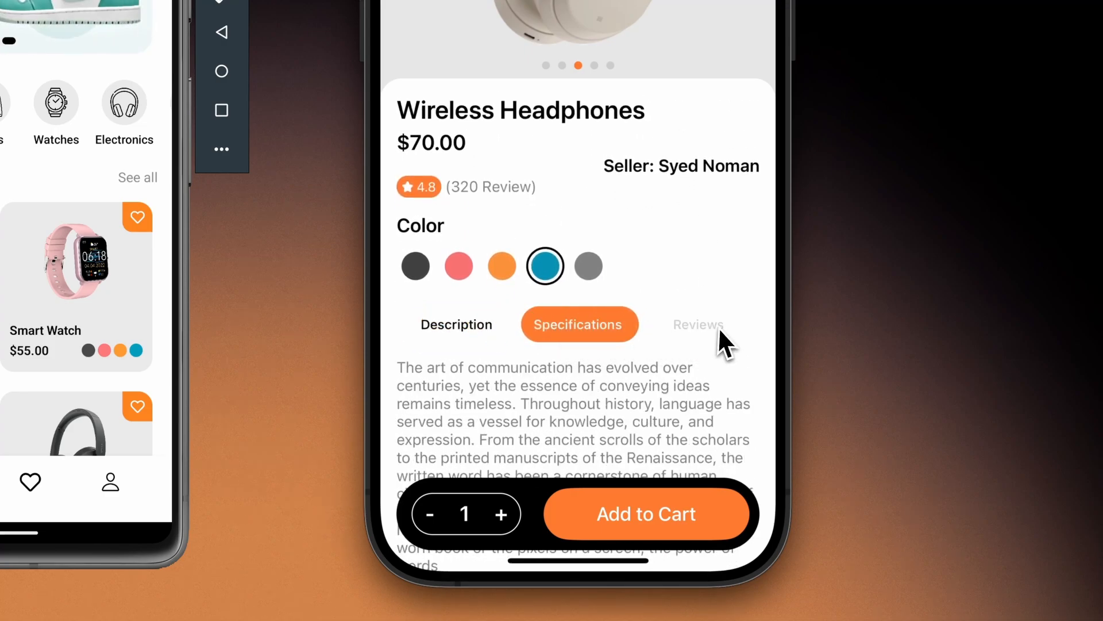
{"action": "left_click", "coordinate": [698, 325]}
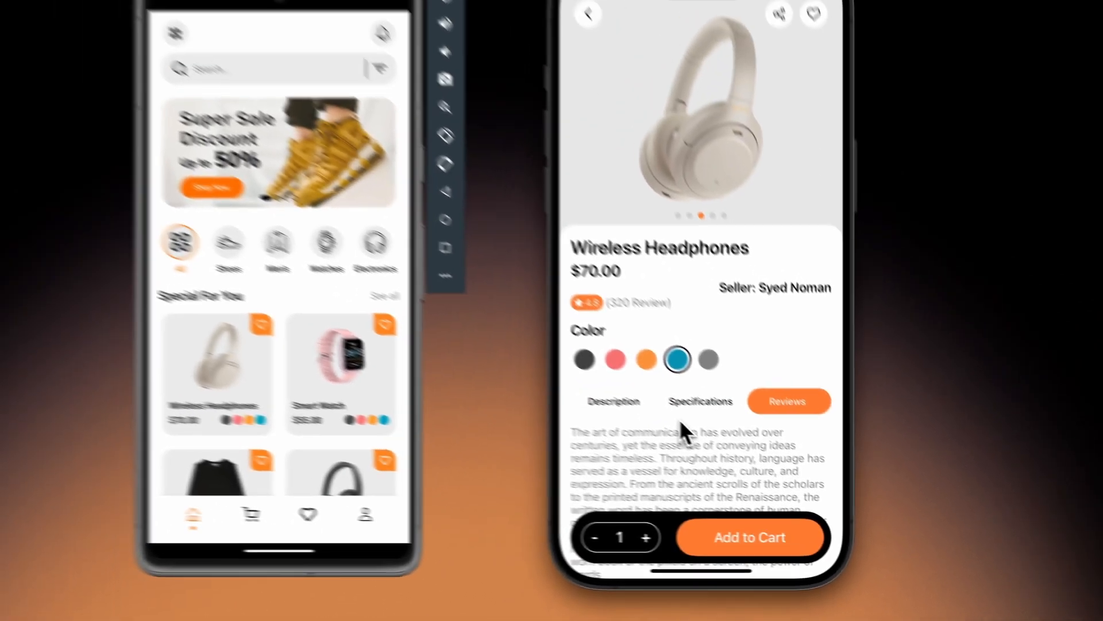
{"action": "left_click", "coordinate": [749, 536]}
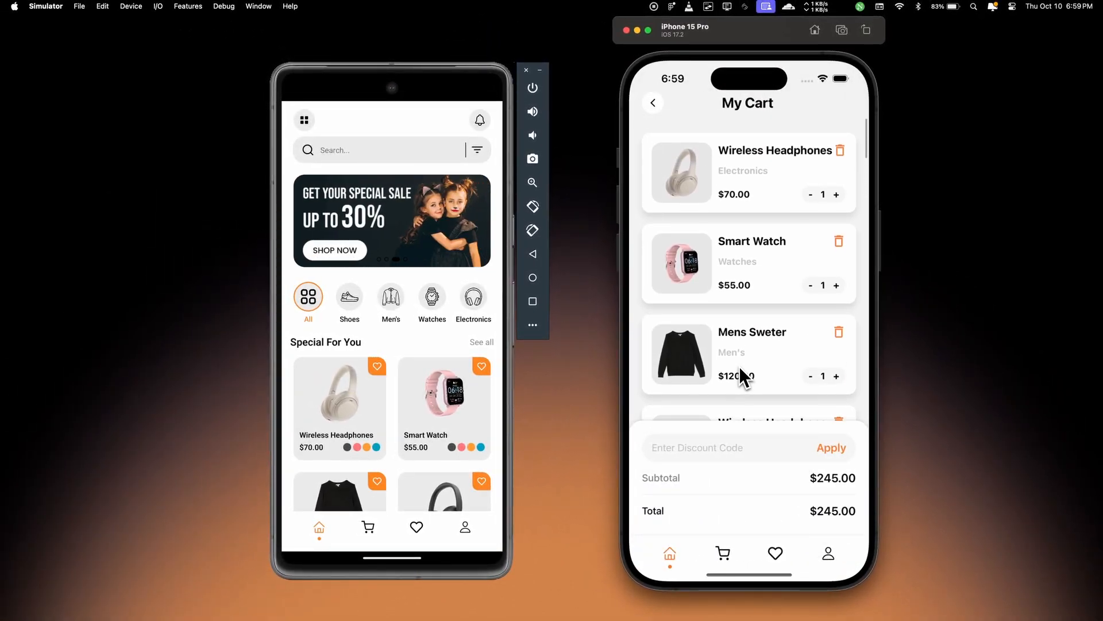
{"action": "left_click", "coordinate": [653, 106]}
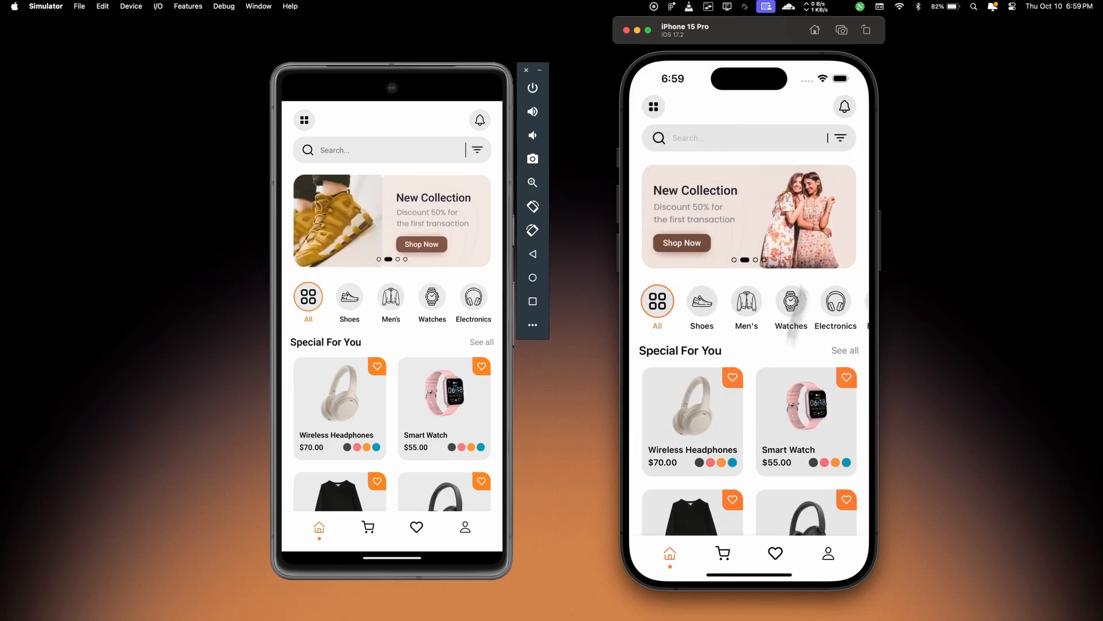
Filter products by Jeans, Joggers, size XS and $34–$72, then close the sheet.
{"action": "left_click", "coordinate": [840, 138]}
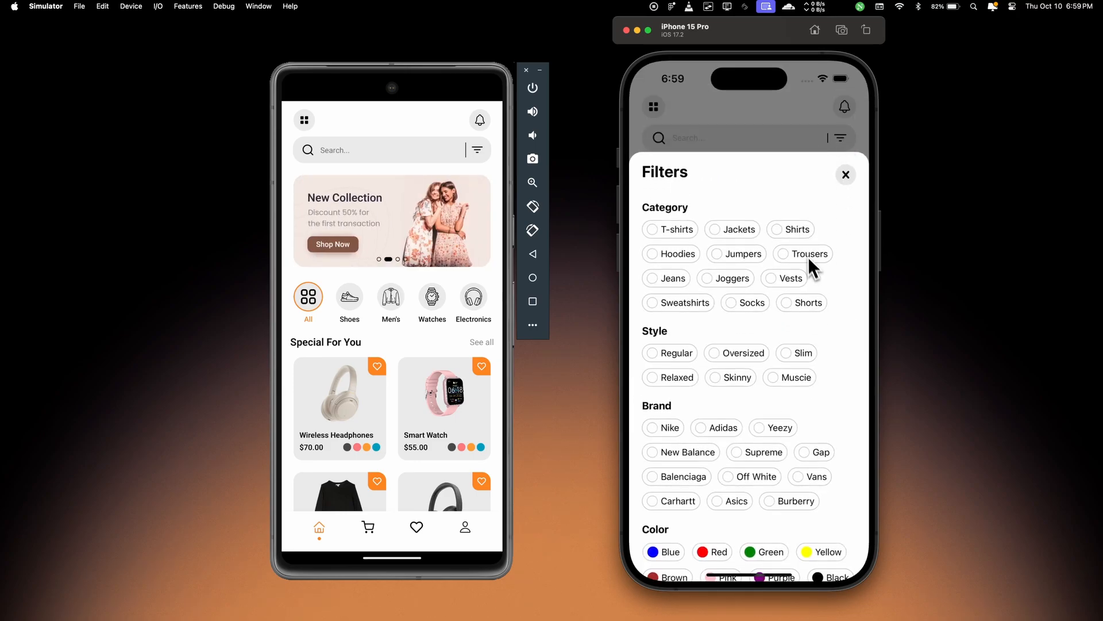
{"action": "scroll", "scroll_direction": "down", "scroll_amount": 3}
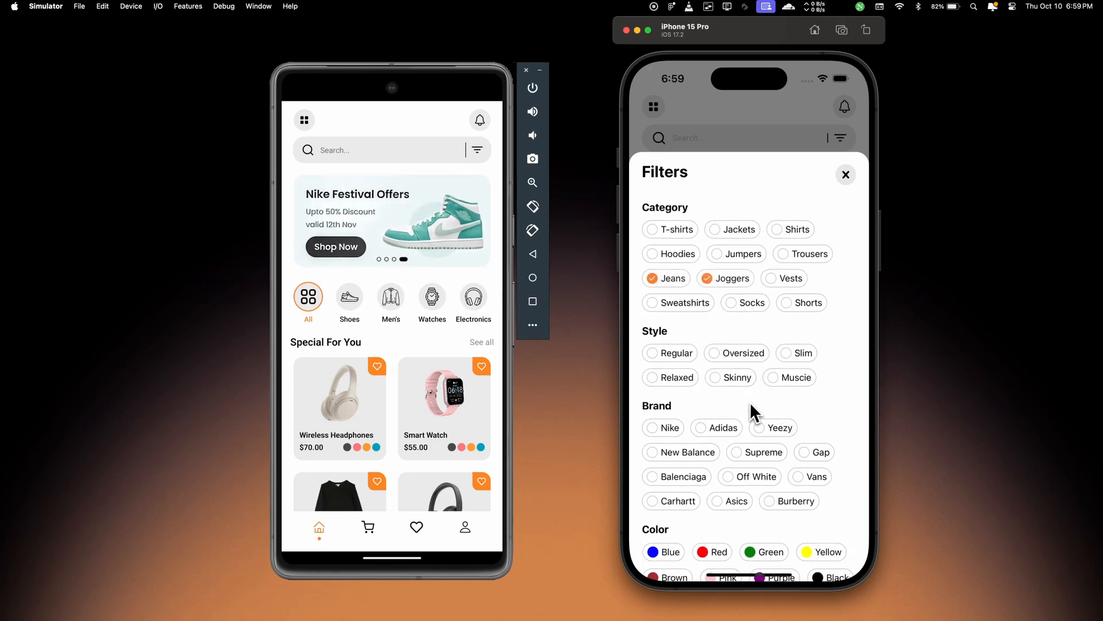
{"action": "scroll", "scroll_direction": "down", "scroll_amount": 3}
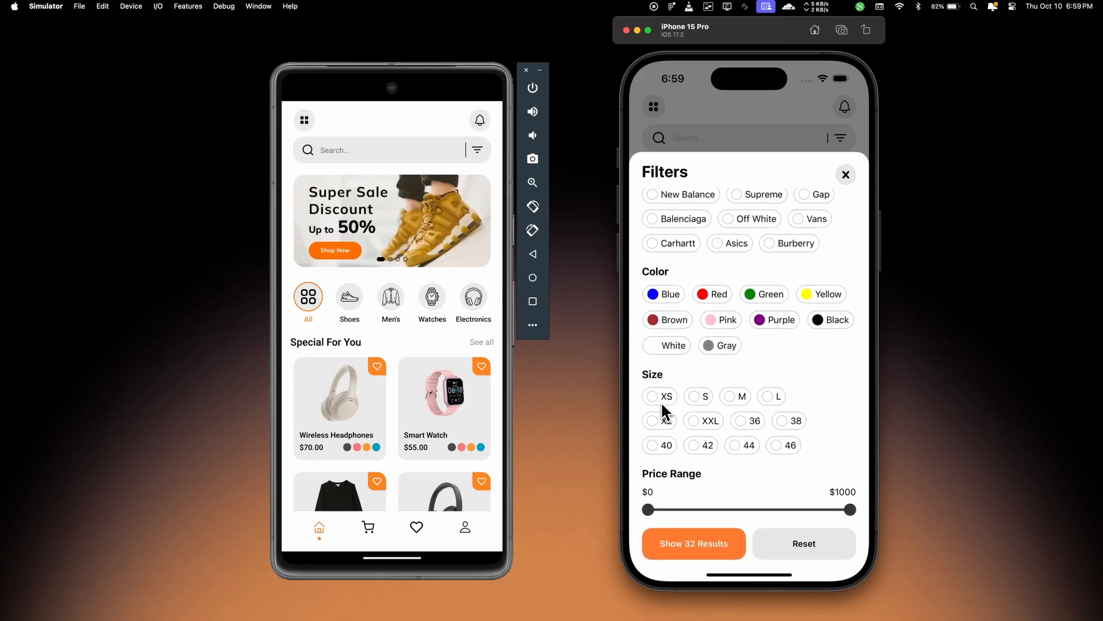
{"action": "left_click", "coordinate": [652, 395]}
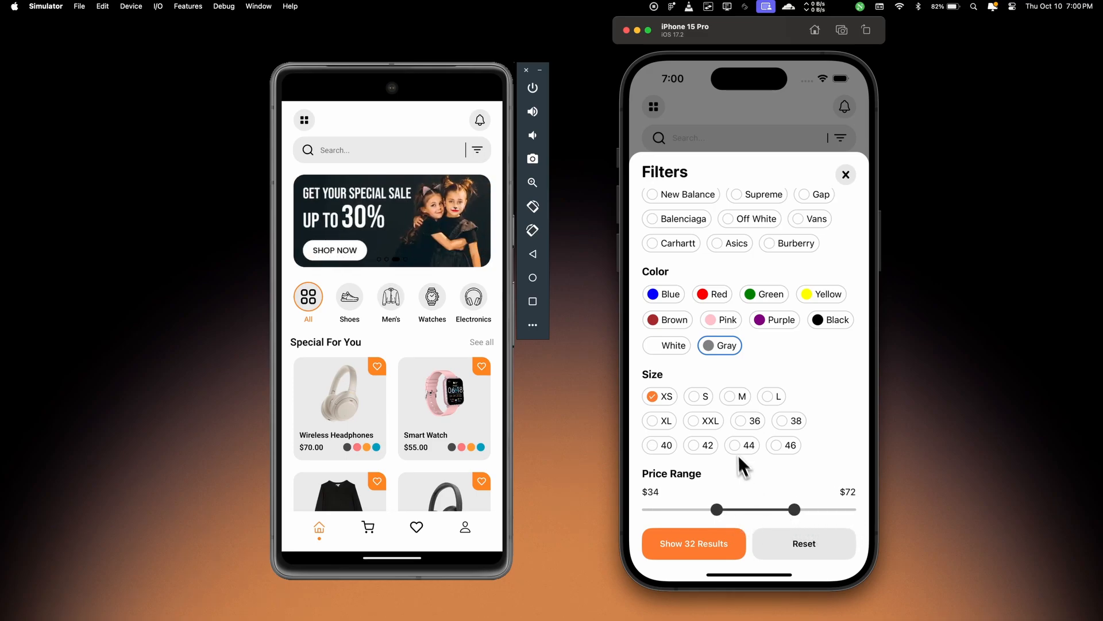
{"action": "left_click", "coordinate": [845, 174]}
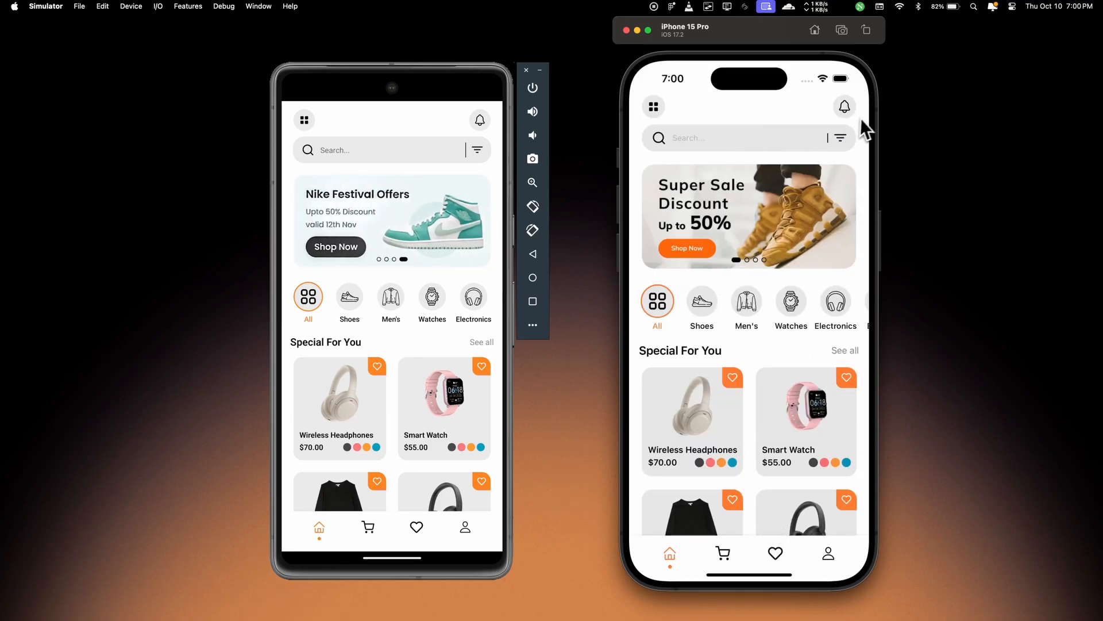
Open Notifications from the bell icon and scroll through the account alerts.
{"action": "left_click", "coordinate": [844, 106]}
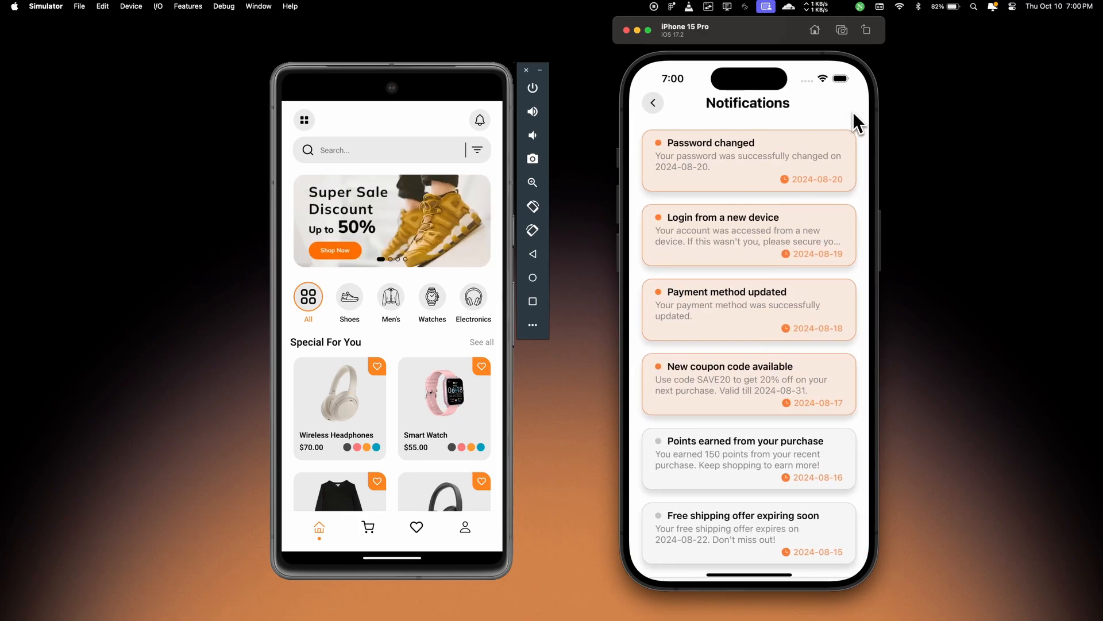
{"action": "scroll", "scroll_direction": "down", "scroll_amount": 3}
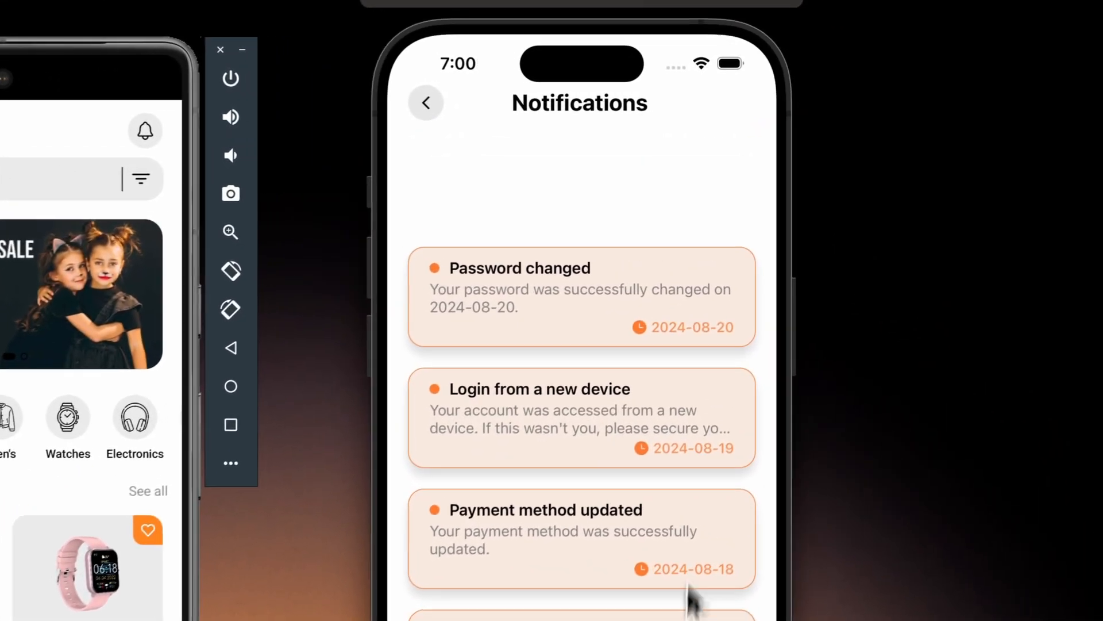
{"action": "scroll", "scroll_direction": "down", "scroll_amount": 3}
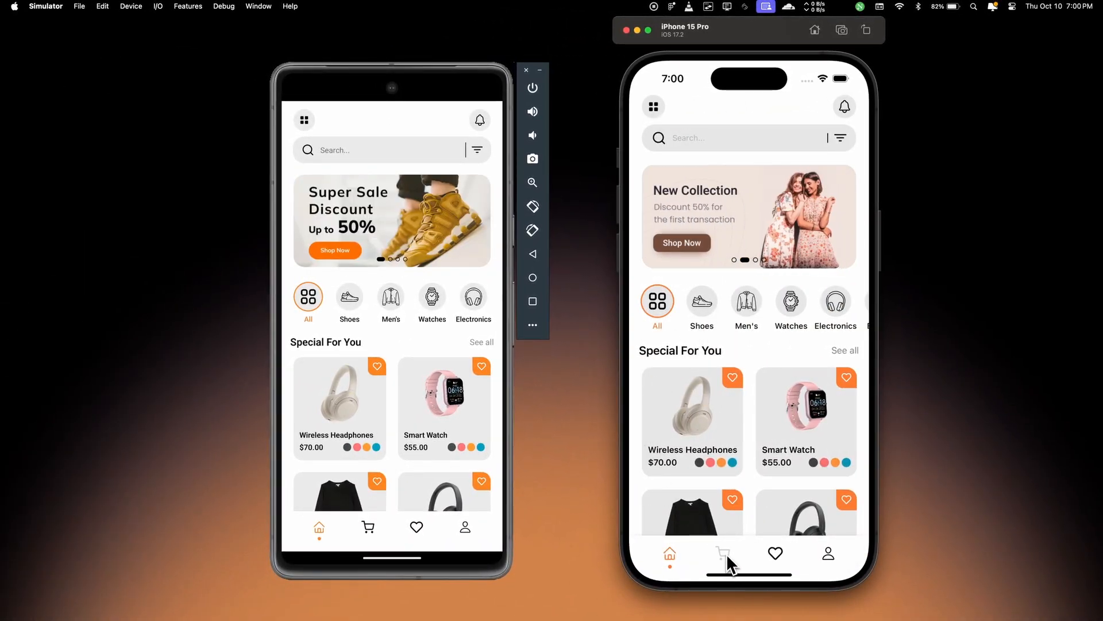
{"action": "left_click", "coordinate": [724, 553]}
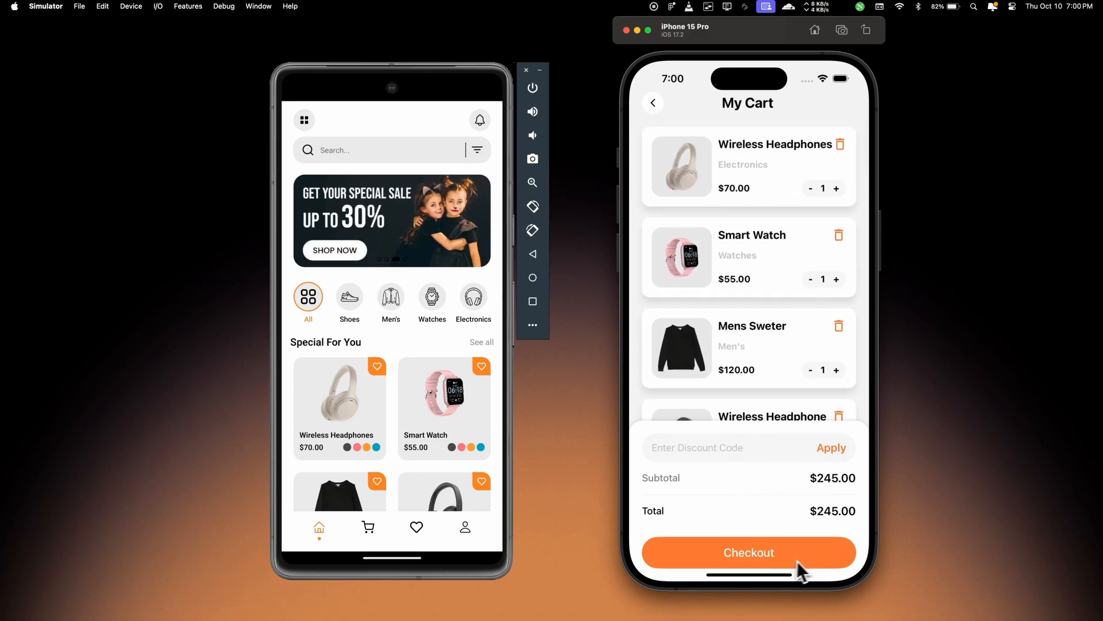
{"action": "left_click", "coordinate": [748, 552]}
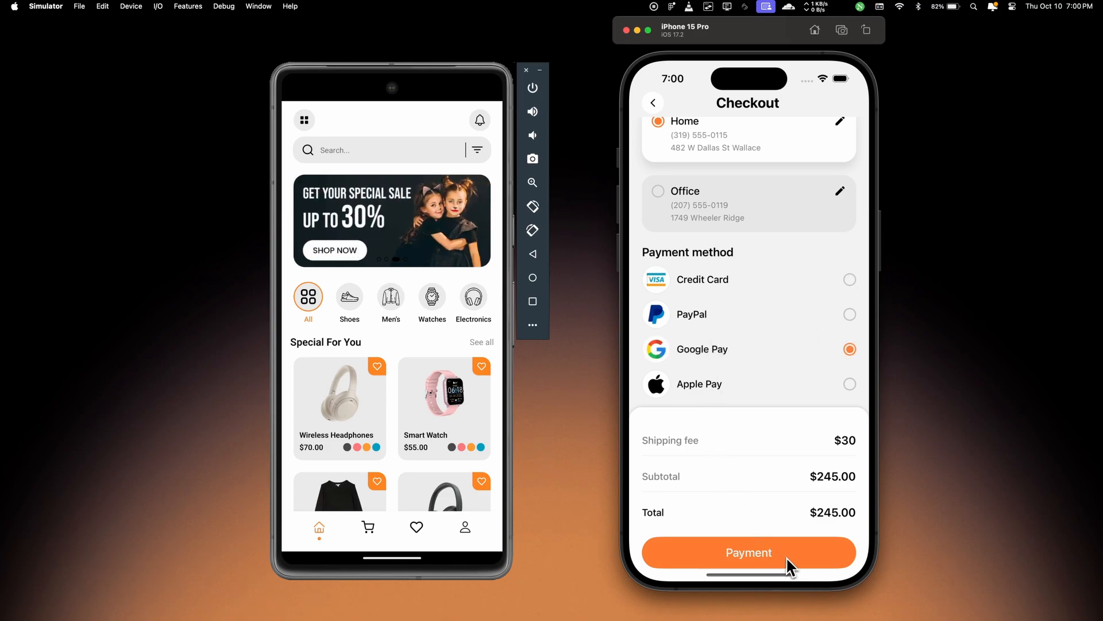
{"action": "mouse_move", "coordinate": [659, 97]}
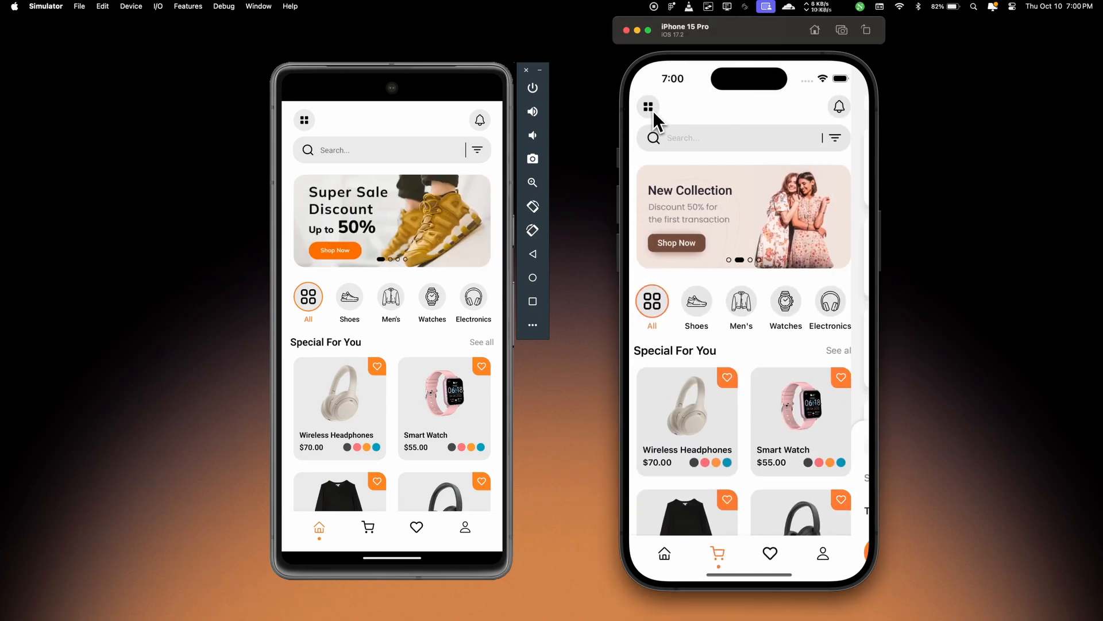
View the Favourites list, then switch to the profile tab.
{"action": "left_click", "coordinate": [776, 553]}
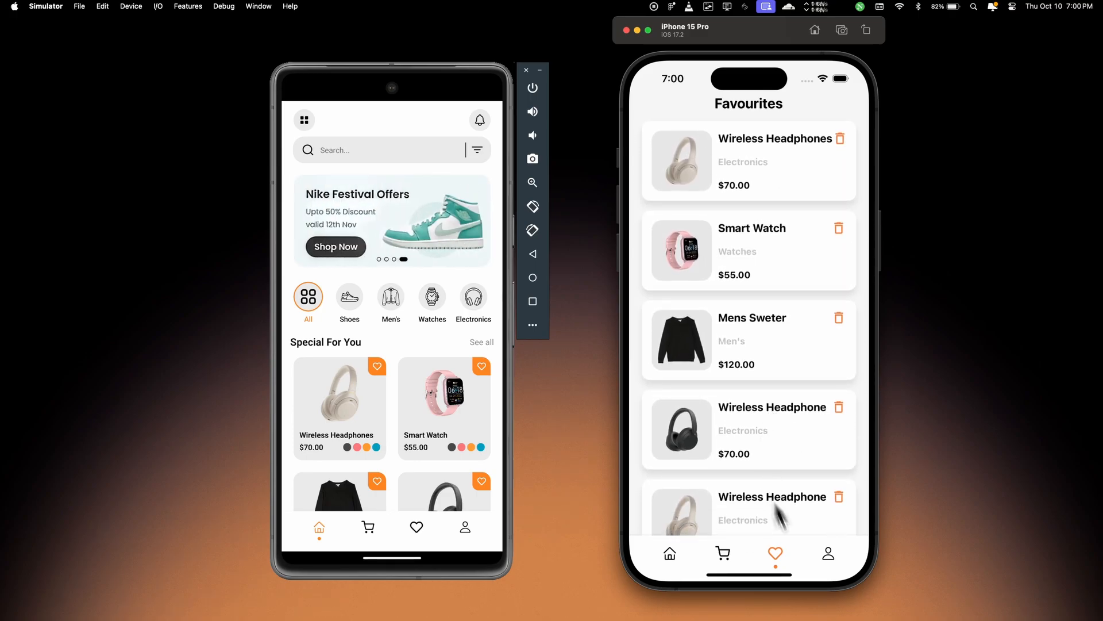
{"action": "left_click", "coordinate": [828, 553]}
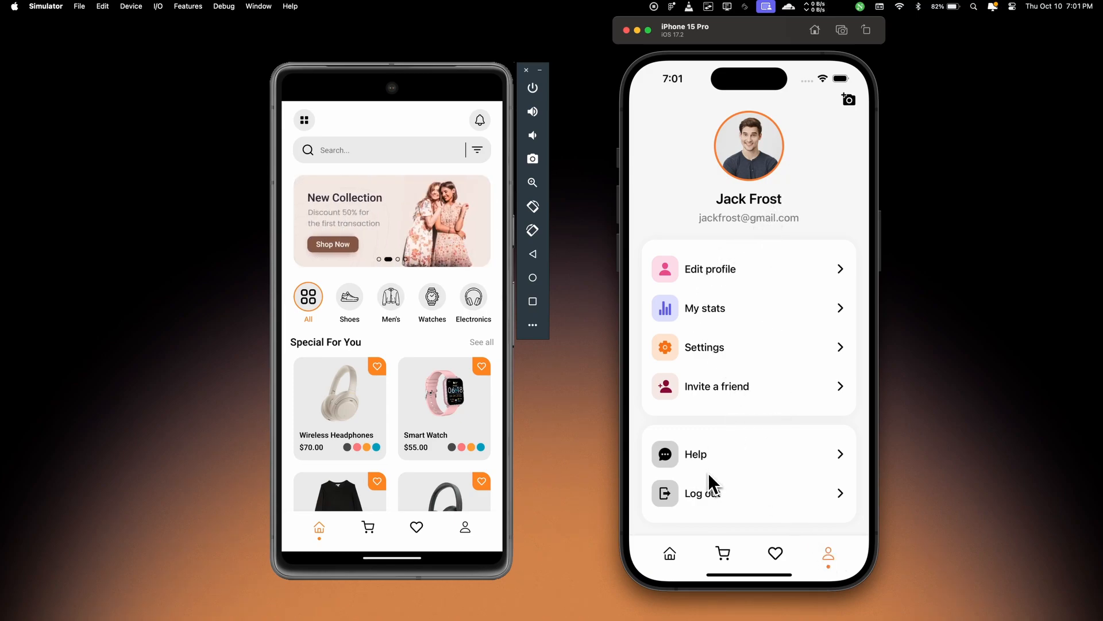
{"action": "mouse_move", "coordinate": [739, 516]}
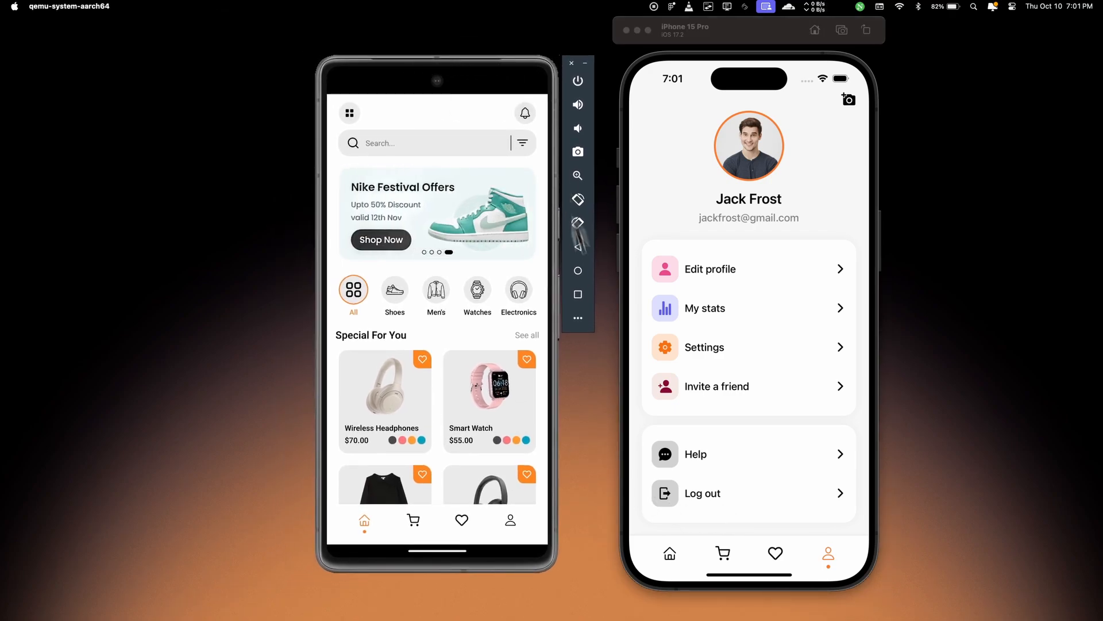
{"action": "mouse_move", "coordinate": [499, 242]}
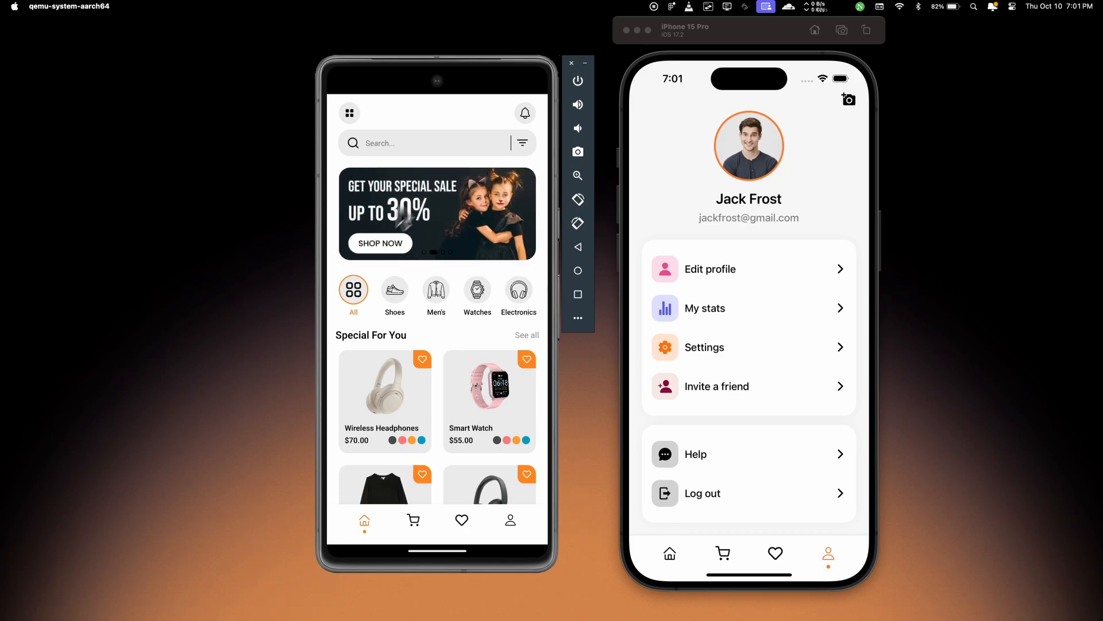
Open the product Filters sheet, scroll its options, and dismiss it.
{"action": "left_click", "coordinate": [523, 143]}
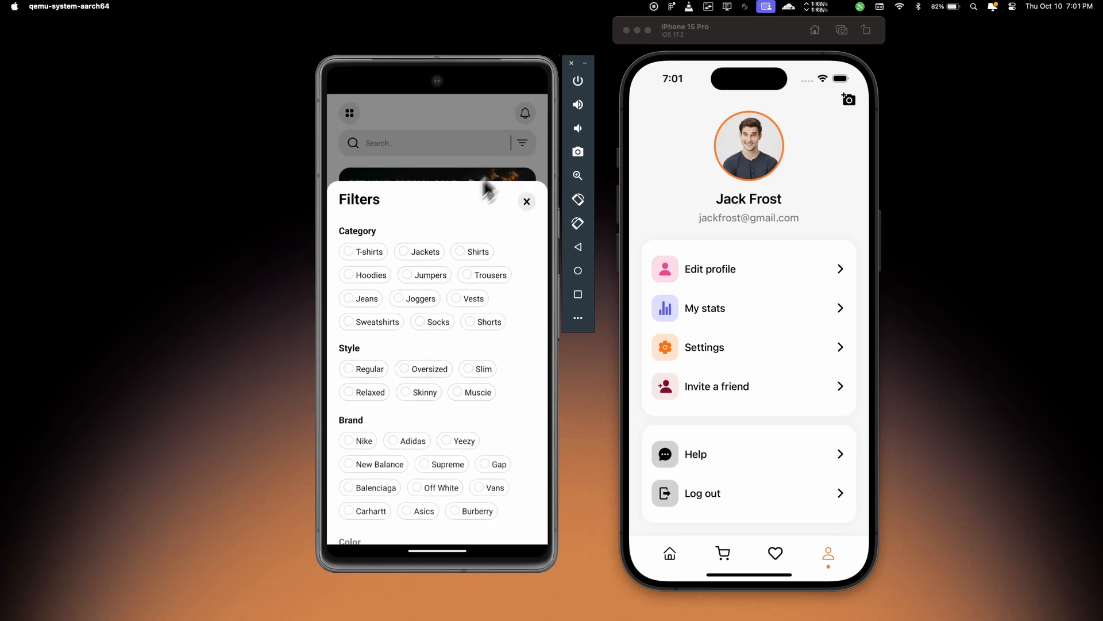
{"action": "scroll", "scroll_direction": "down", "scroll_amount": 3}
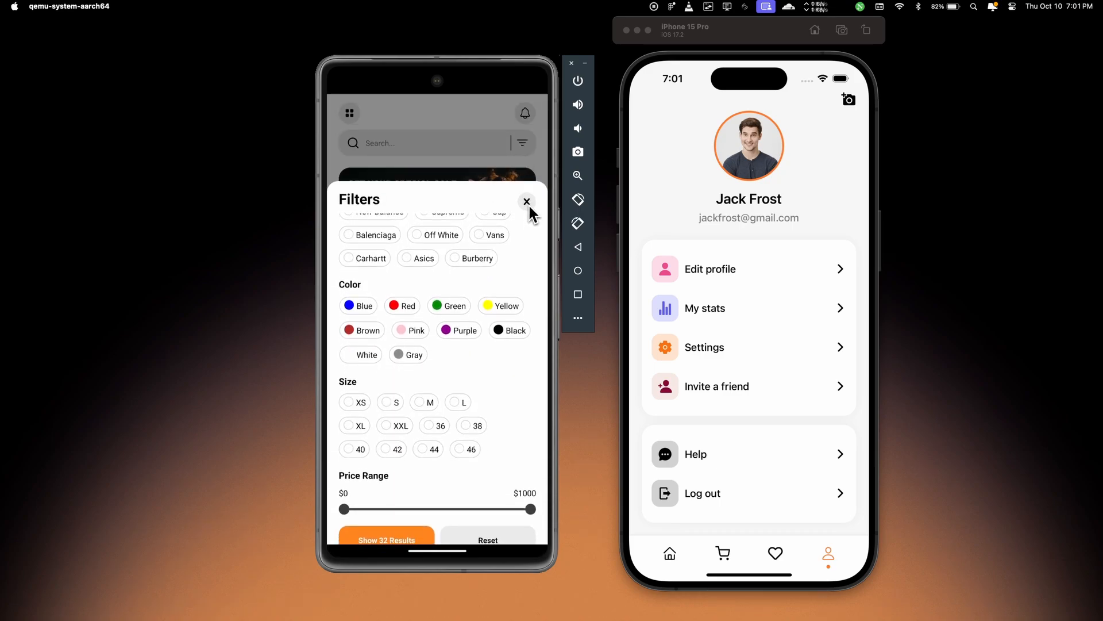
{"action": "left_click", "coordinate": [526, 201]}
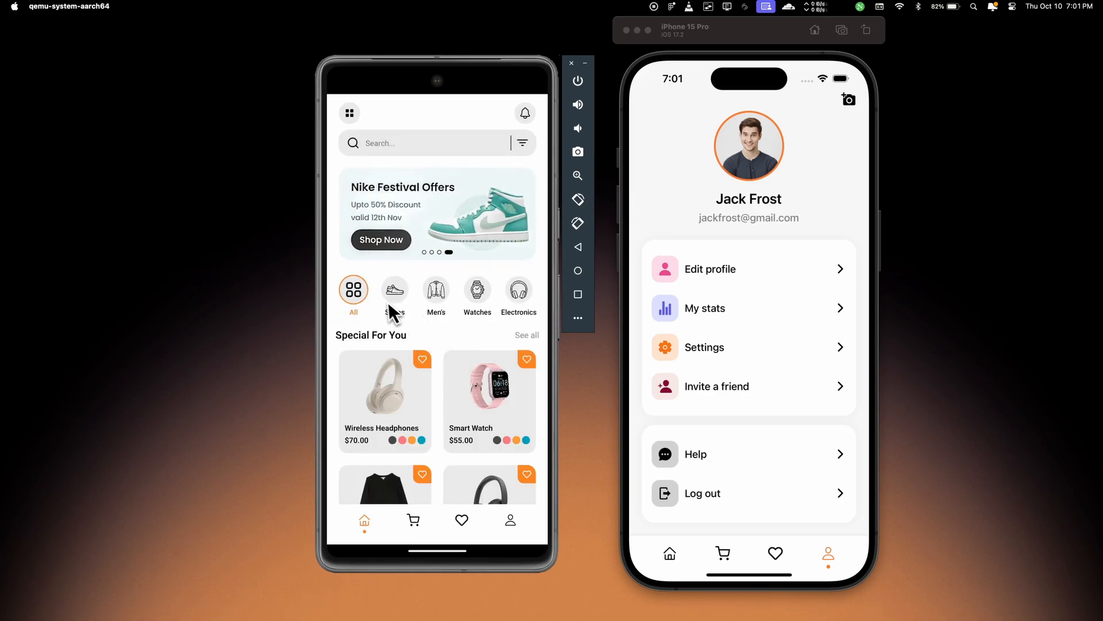
Select Men's then Watches, view the $120 Smart Watch, and go back.
{"action": "left_click", "coordinate": [435, 289]}
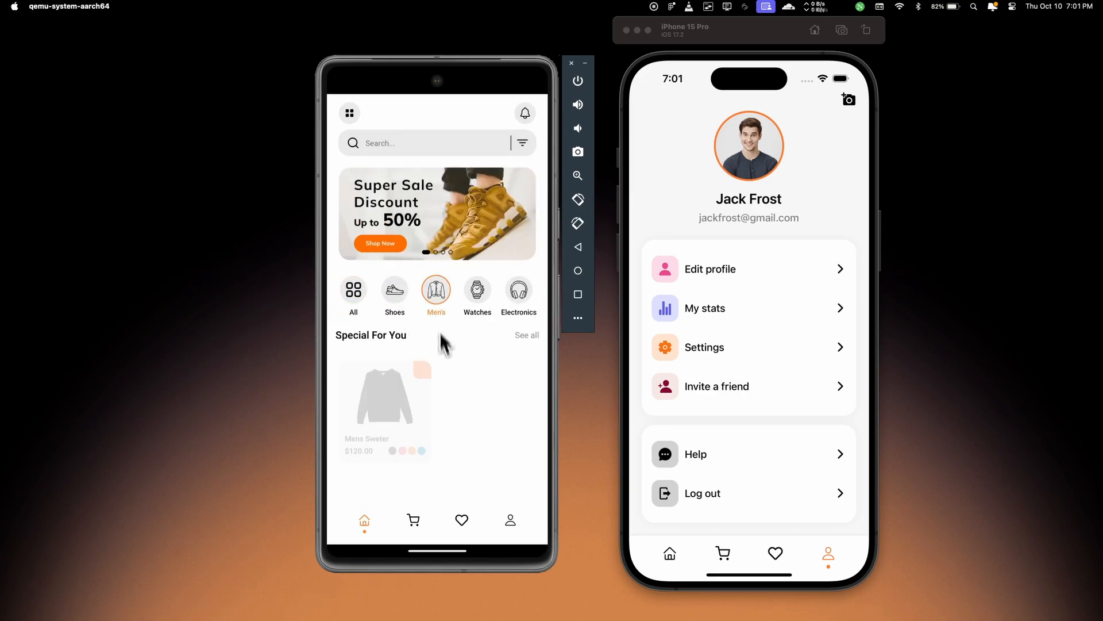
{"action": "left_click", "coordinate": [476, 295]}
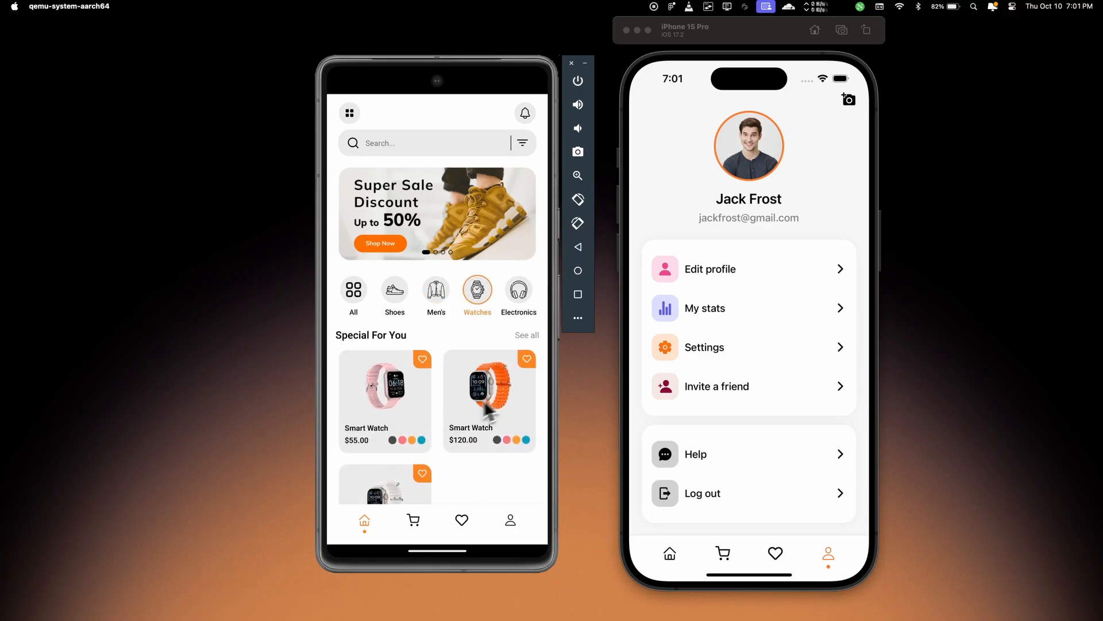
{"action": "left_click", "coordinate": [488, 387]}
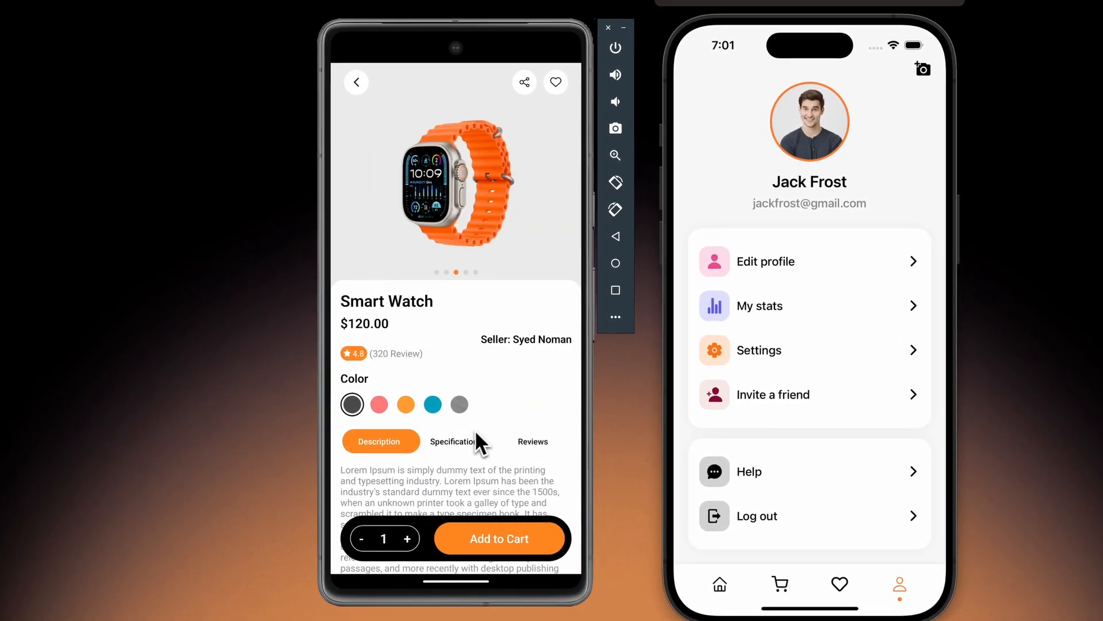
{"action": "left_click", "coordinate": [532, 441]}
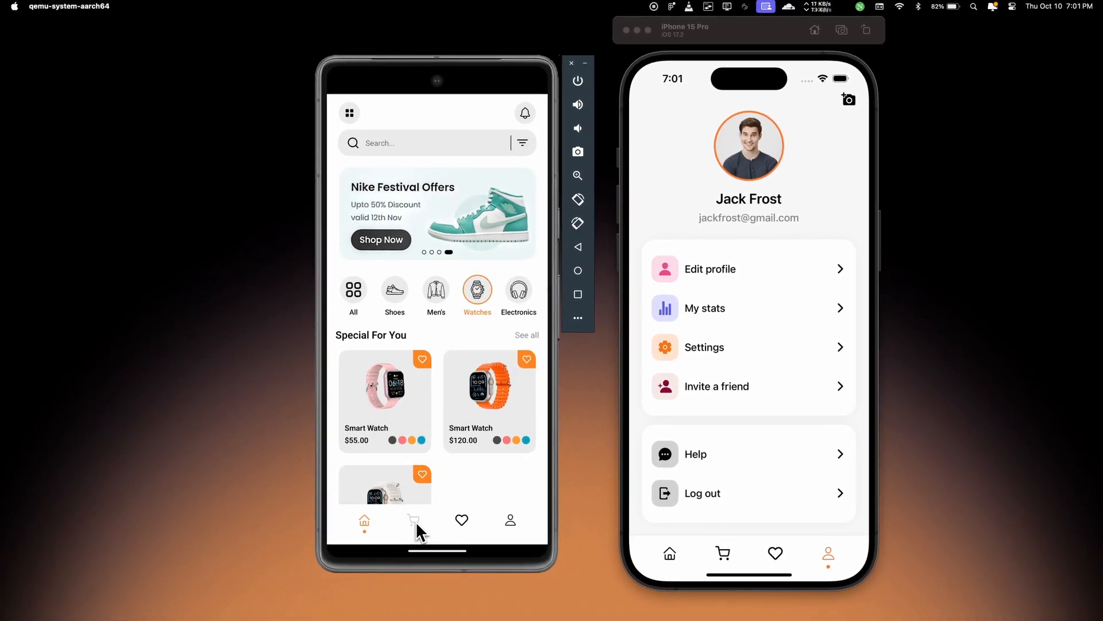
{"action": "left_click", "coordinate": [414, 520]}
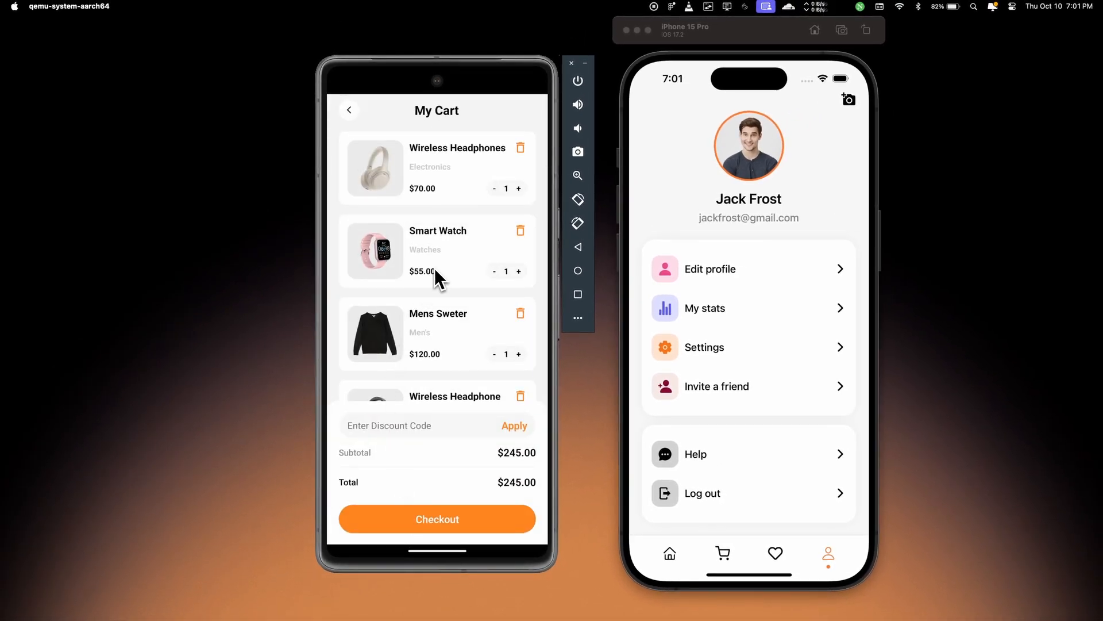
{"action": "left_click", "coordinate": [436, 518]}
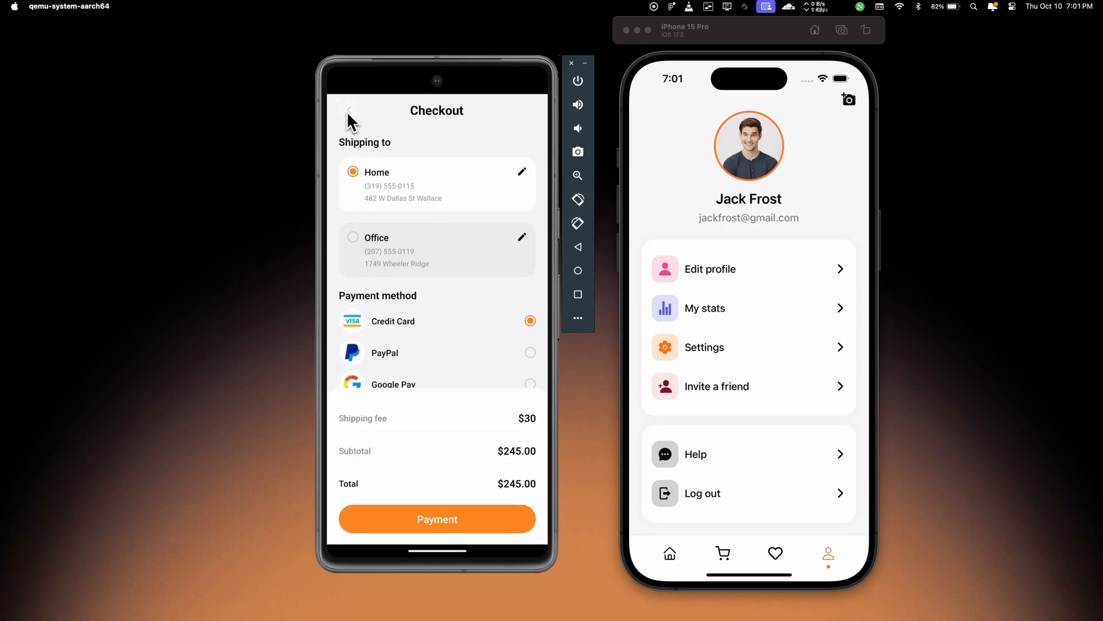
{"action": "left_click", "coordinate": [348, 111]}
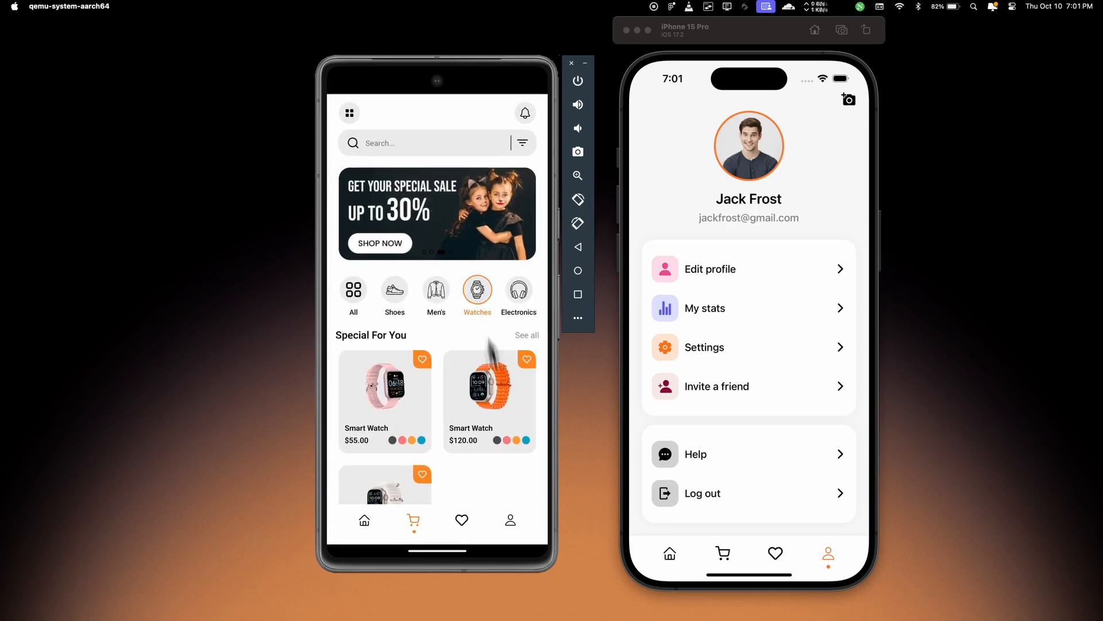
{"action": "left_click", "coordinate": [461, 519]}
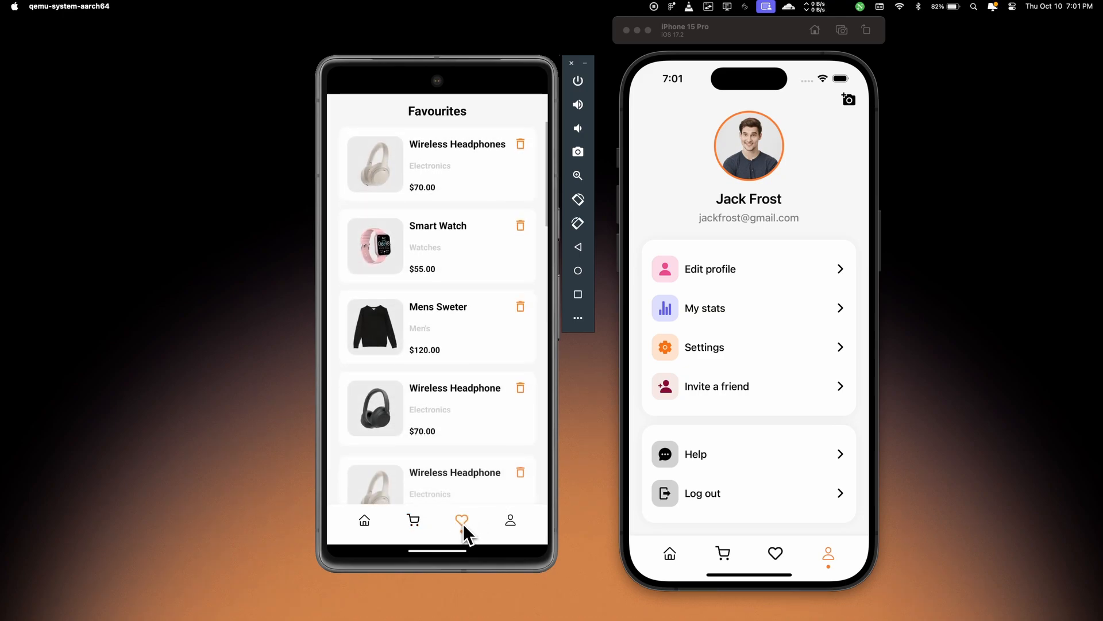
{"action": "left_click", "coordinate": [510, 520]}
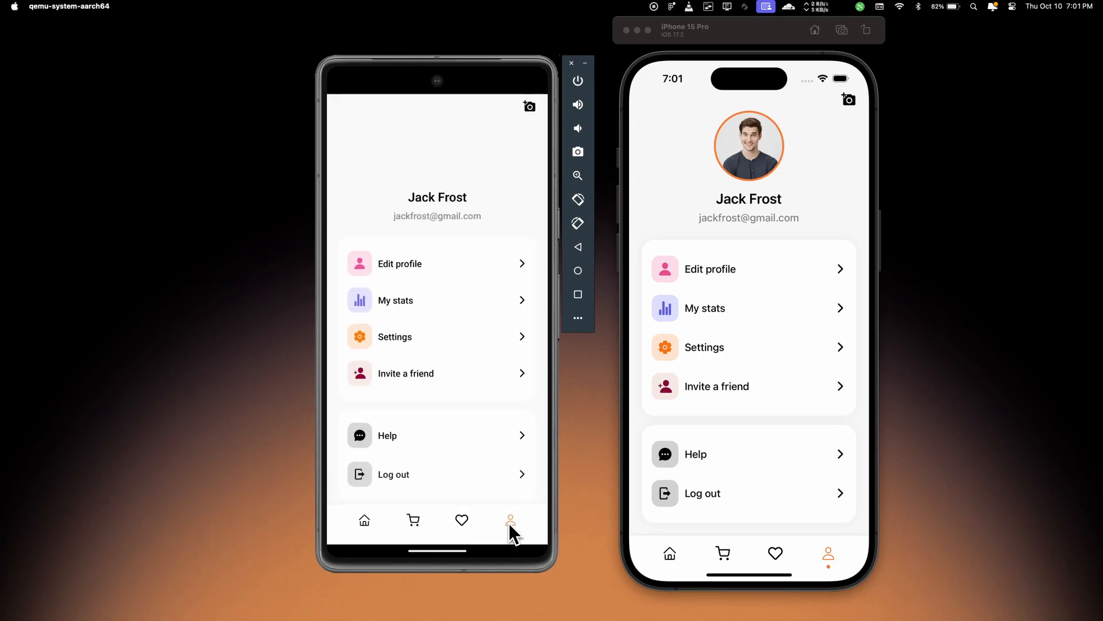
{"action": "left_click", "coordinate": [510, 520]}
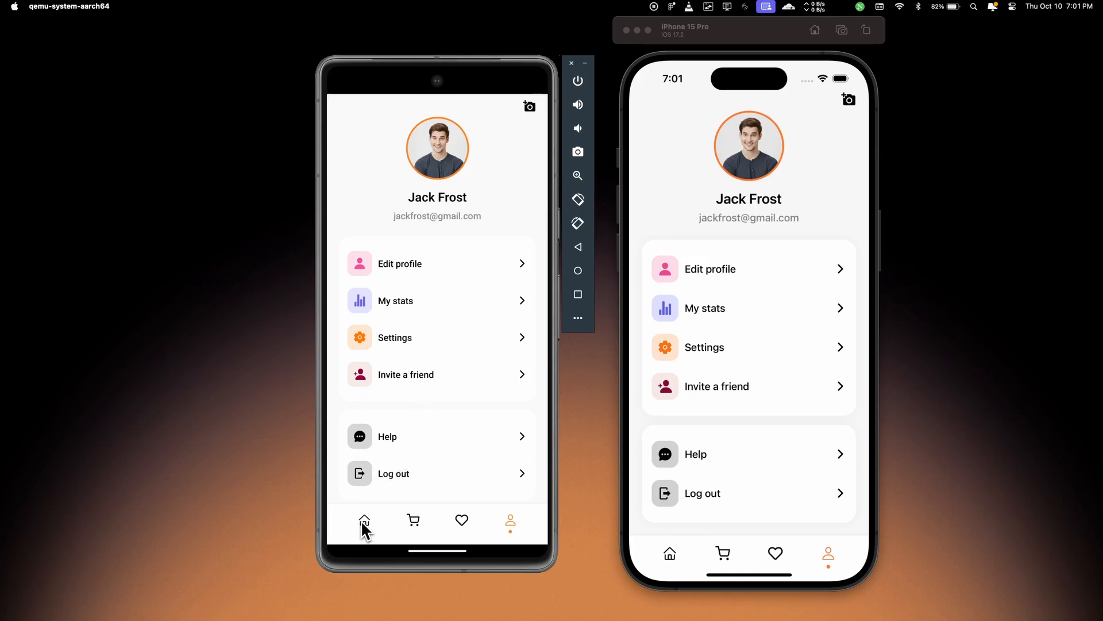
{"action": "left_click", "coordinate": [363, 520]}
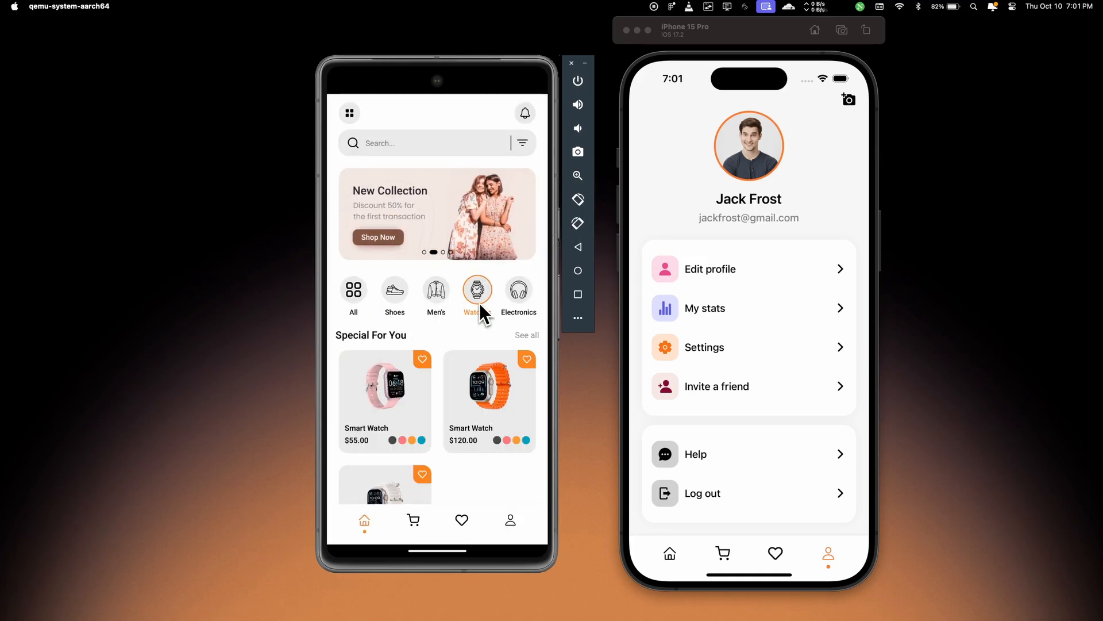
{"action": "left_click", "coordinate": [669, 552]}
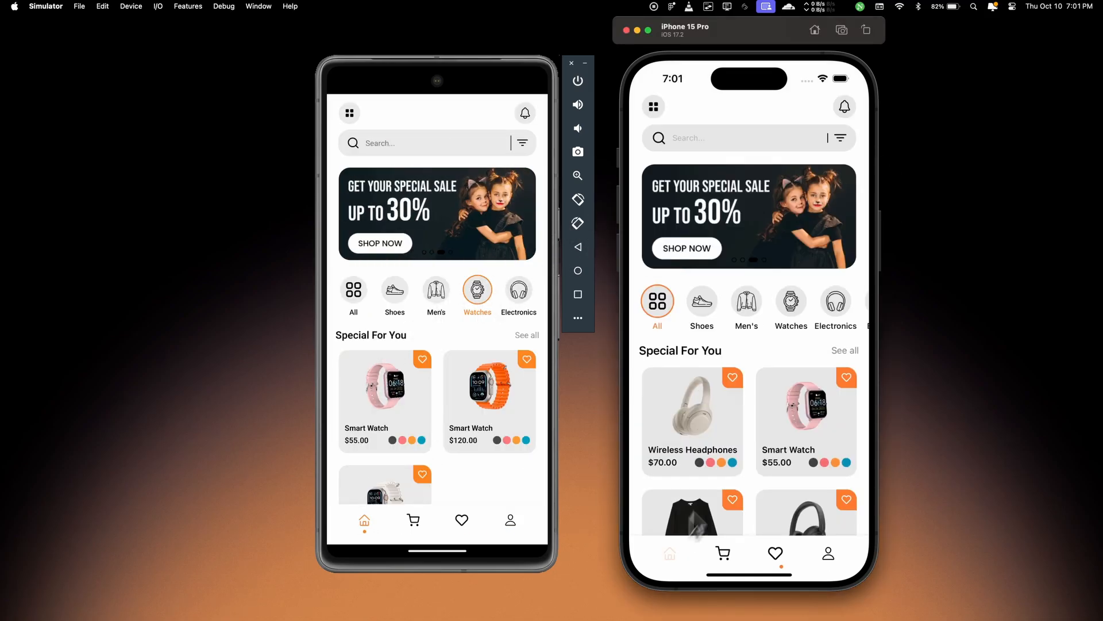